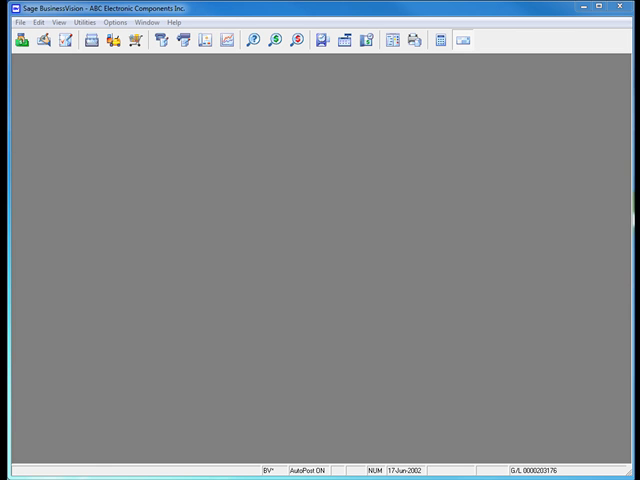
Reach System Setup through the Utilities menu's System Manager choices
click(86, 22)
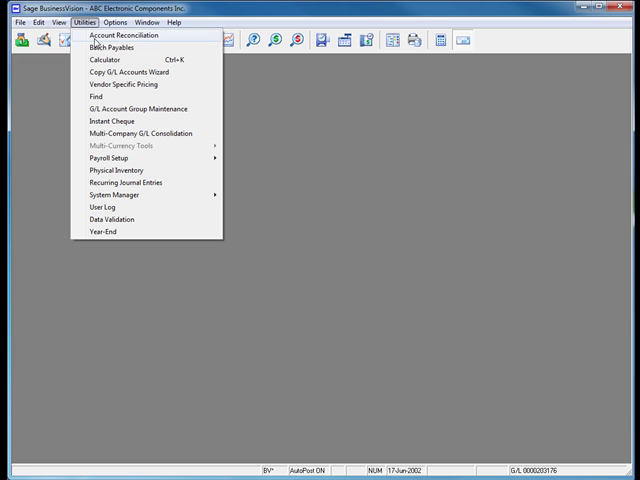
mouse_move(112, 196)
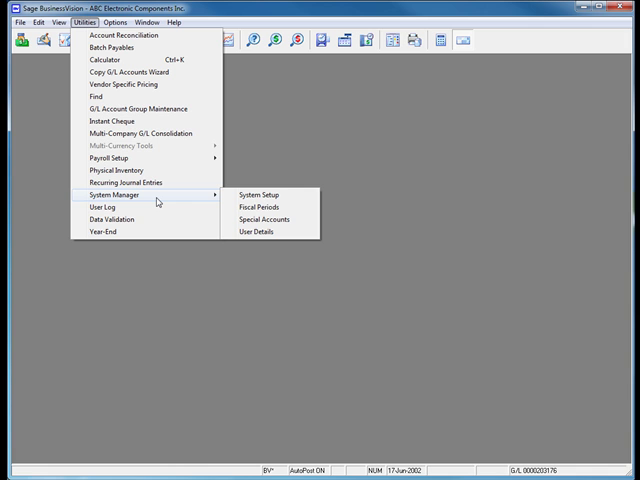
click(258, 196)
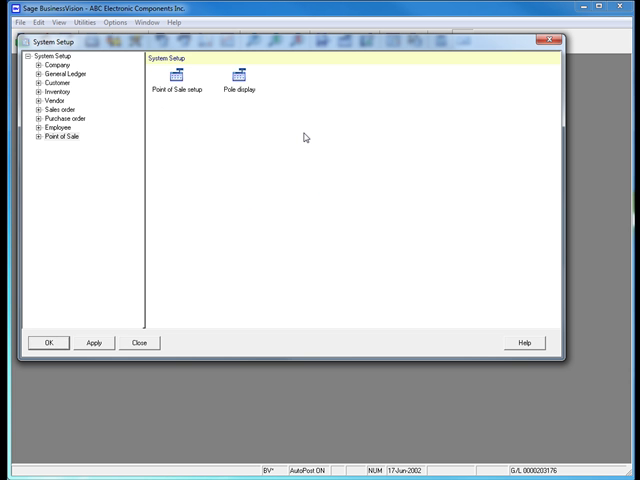
mouse_move(292, 132)
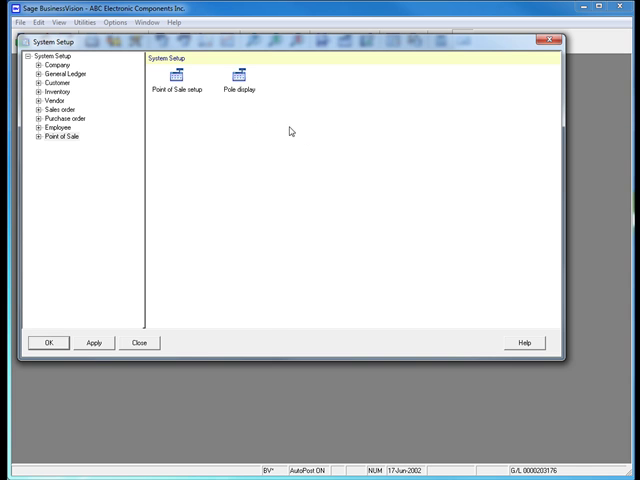
Enable the salesperson prompt in the Point of Sale setup and close the dialogs
double_click(182, 78)
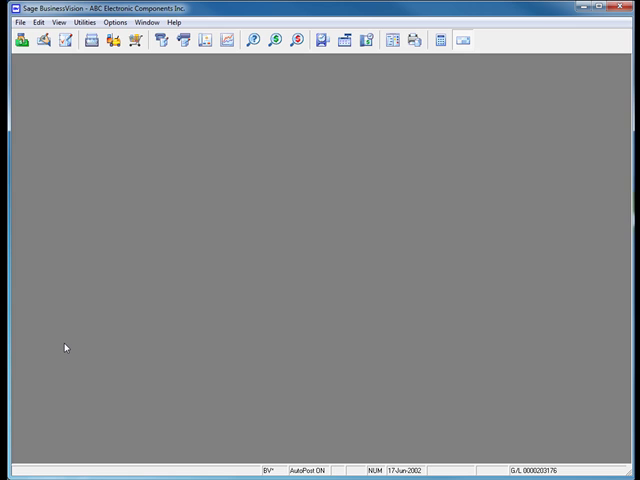
mouse_move(64, 344)
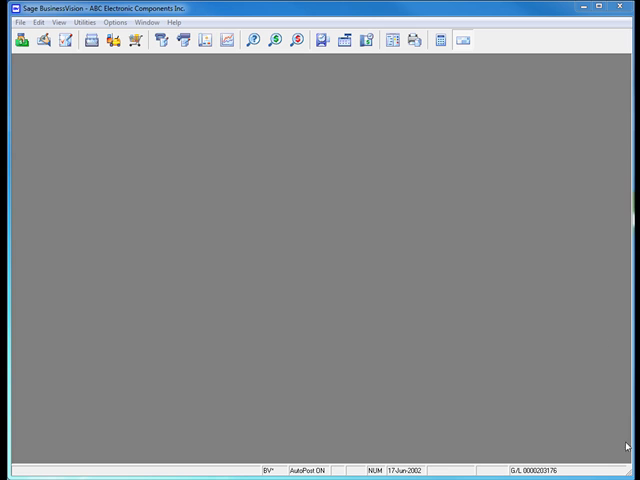
mouse_move(496, 184)
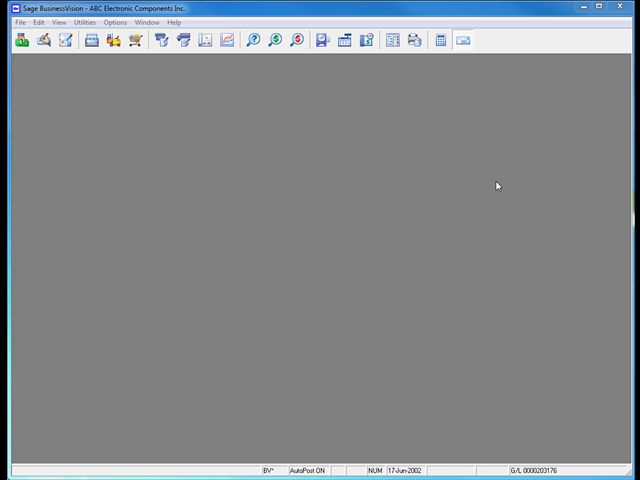
mouse_move(488, 172)
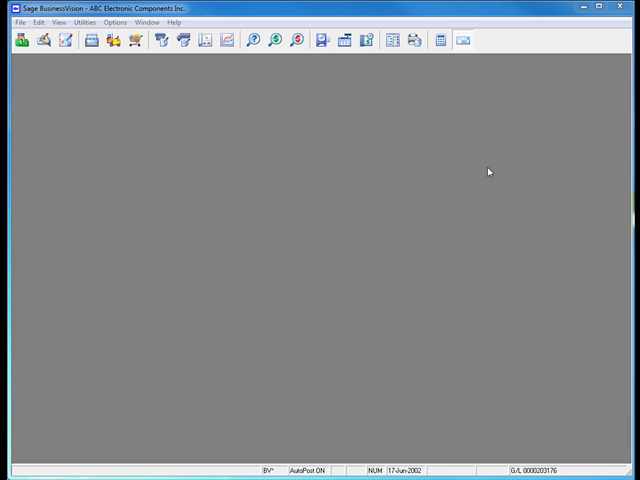
mouse_move(402, 102)
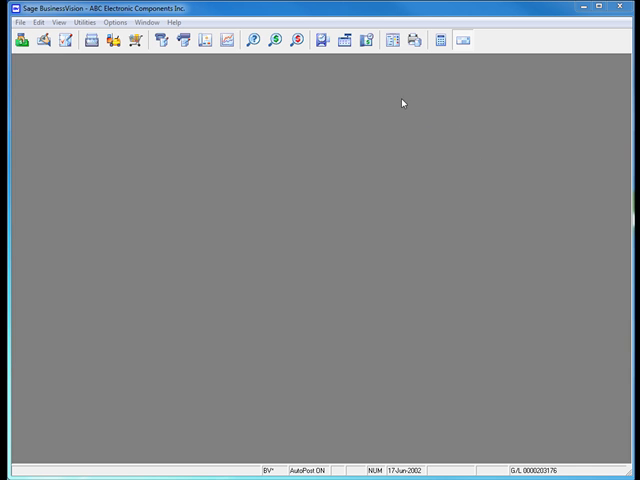
mouse_move(344, 40)
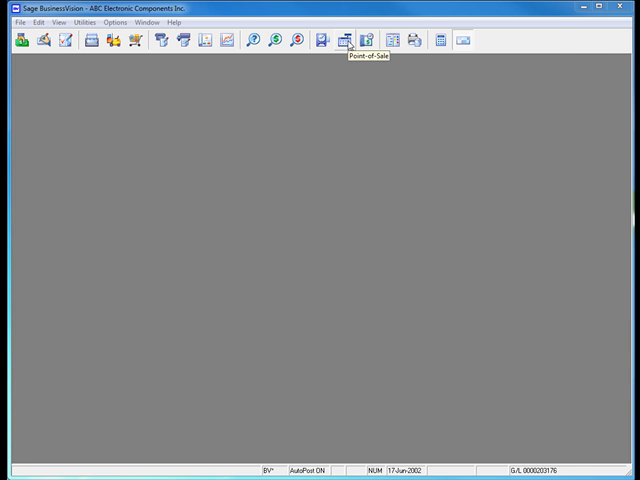
Bring up the Point of Sale window ready for a new cash sale
click(348, 40)
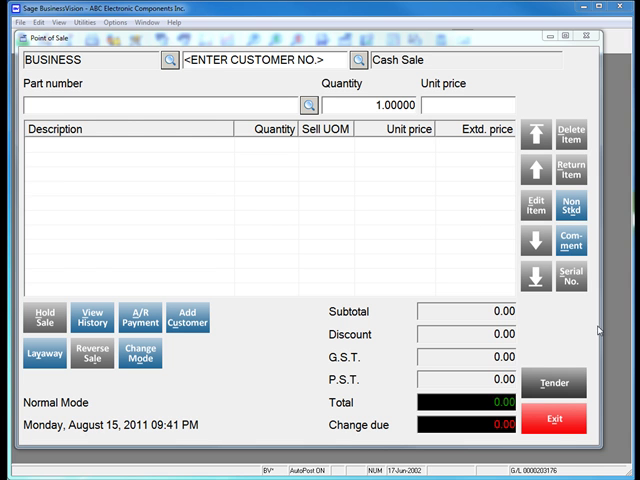
Add part CD-204 and the finished cabinet for SP-250 to the sale, totaling 704.10
text(CD-204)
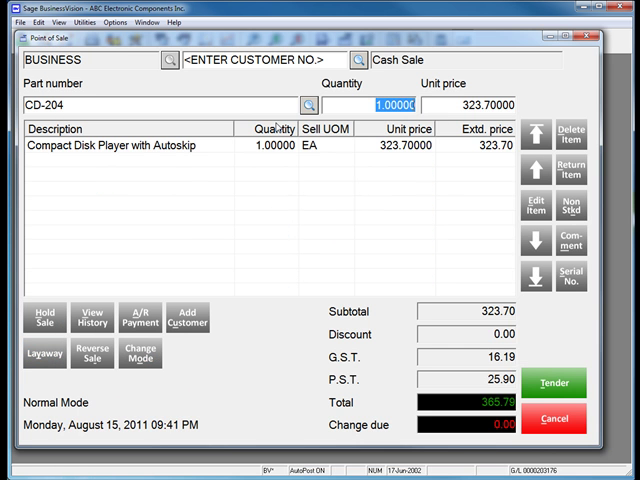
click(310, 104)
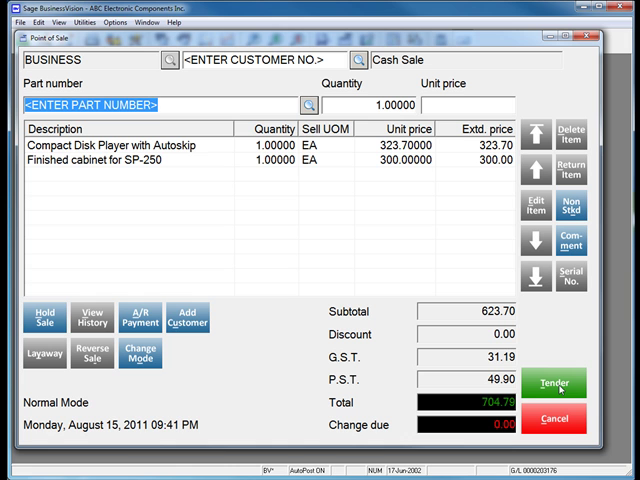
click(548, 384)
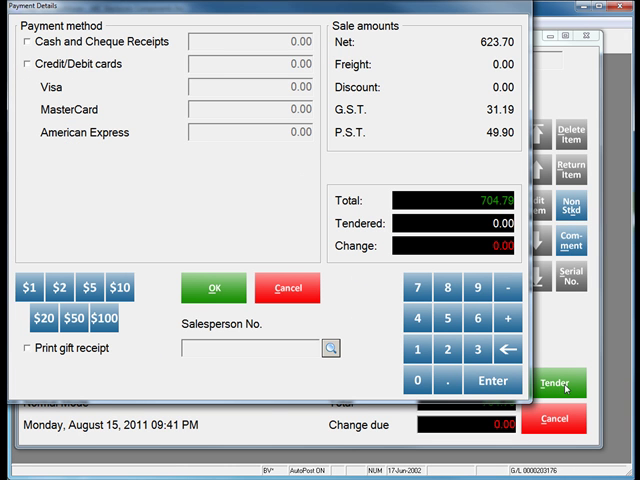
mouse_move(360, 384)
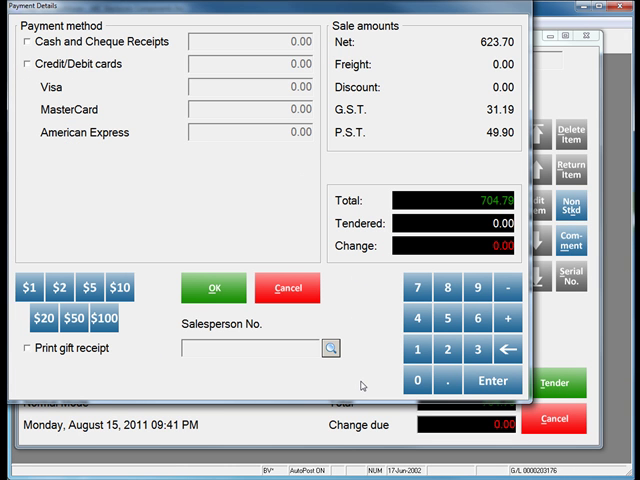
mouse_move(324, 388)
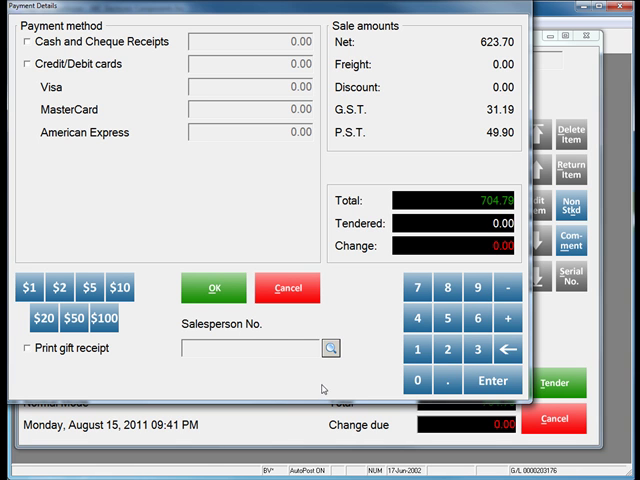
click(330, 348)
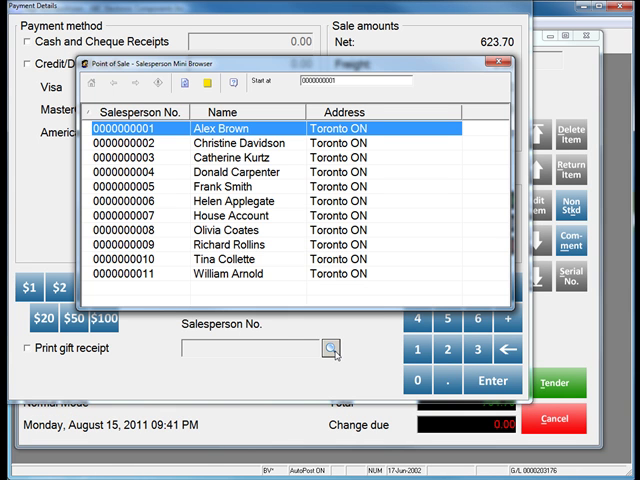
mouse_move(304, 188)
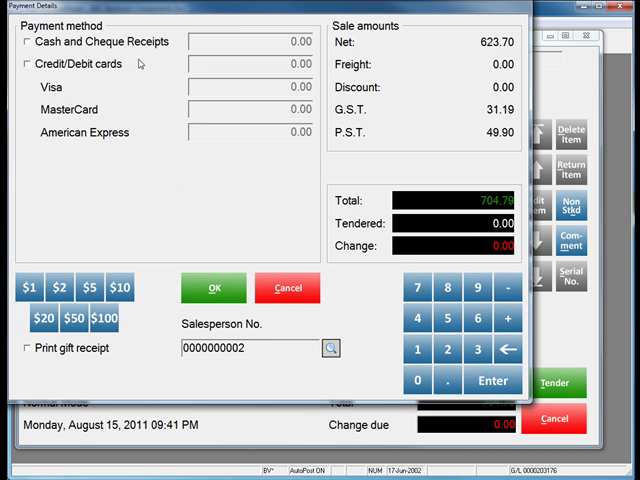
click(20, 40)
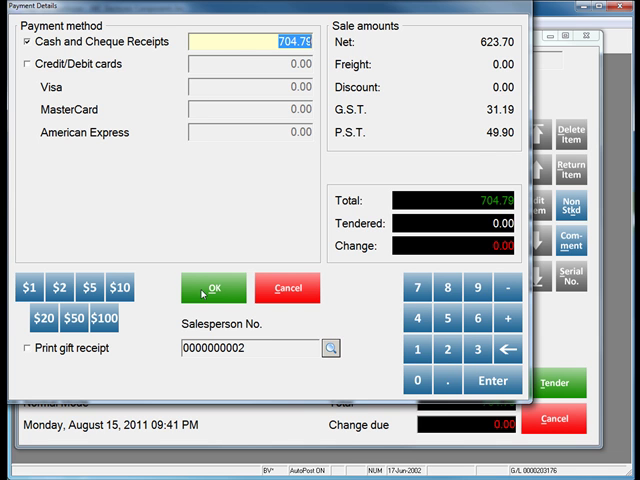
click(212, 288)
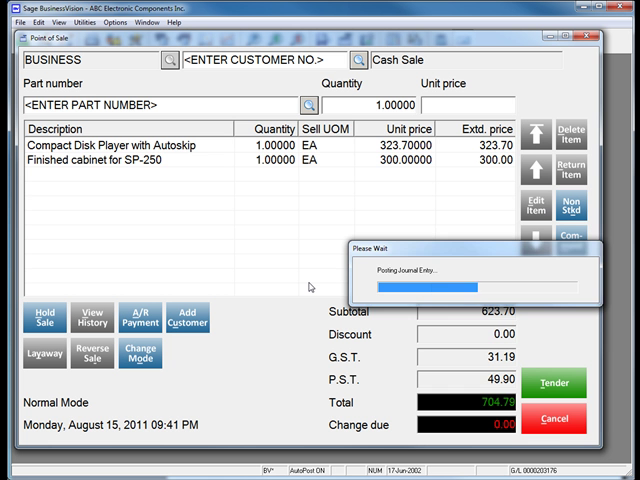
click(552, 380)
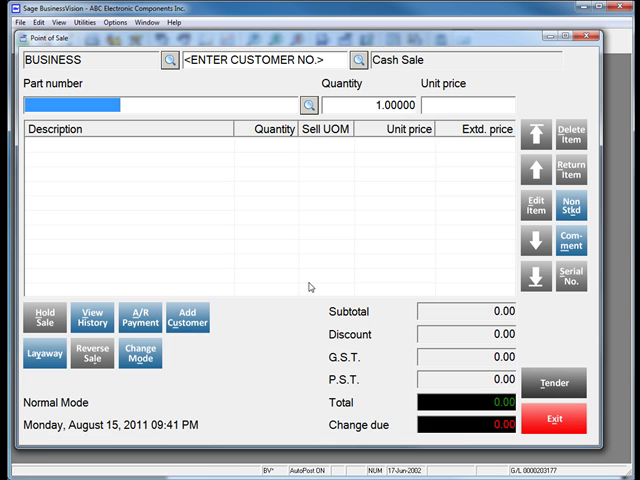